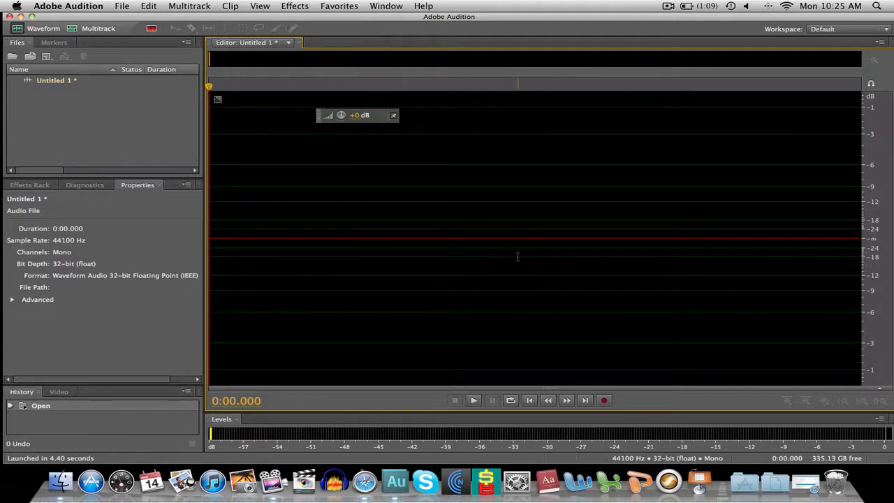
# Start recording a spoken voice take into the empty Untitled 1 file
pyautogui.click(604, 400)
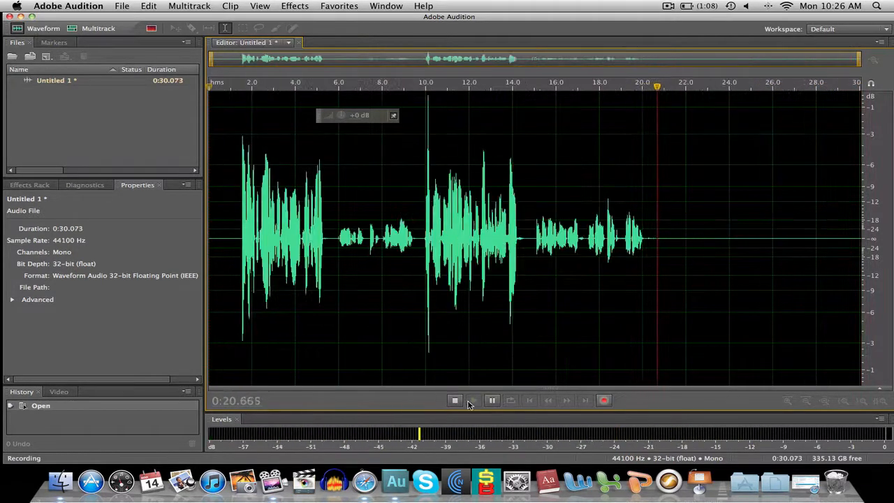
# Stop recording, leaving a finished 21-second voice take in Untitled 1
pyautogui.click(456, 400)
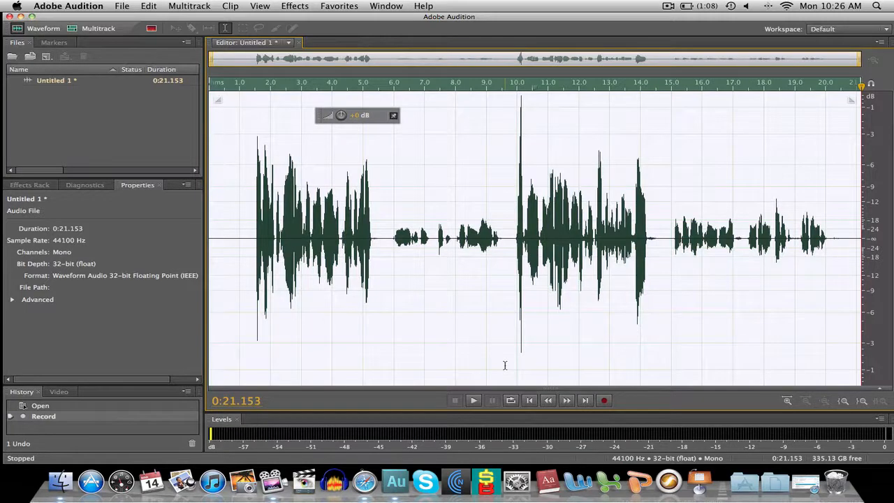
pyautogui.moveTo(370, 334)
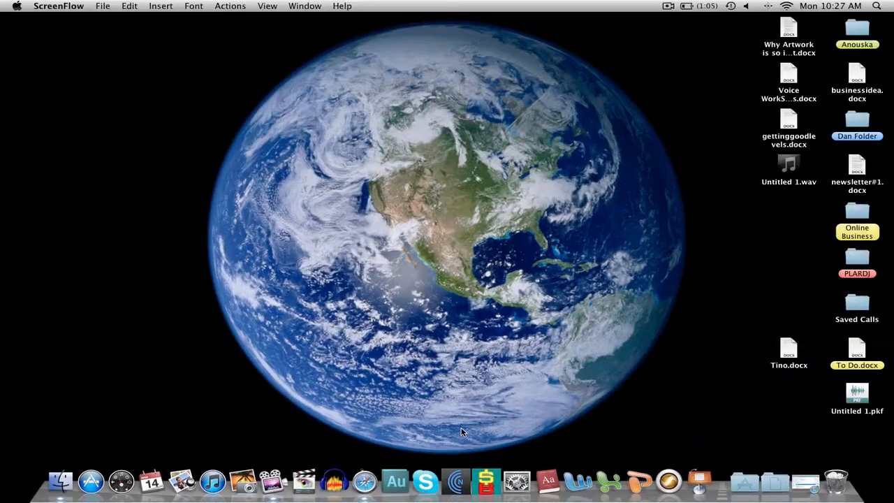
pyautogui.moveTo(774, 195)
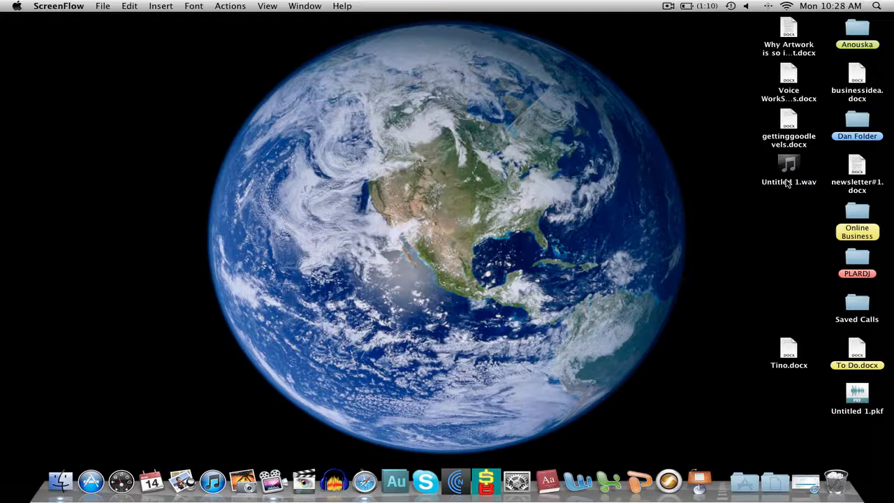
pyautogui.moveTo(803, 188)
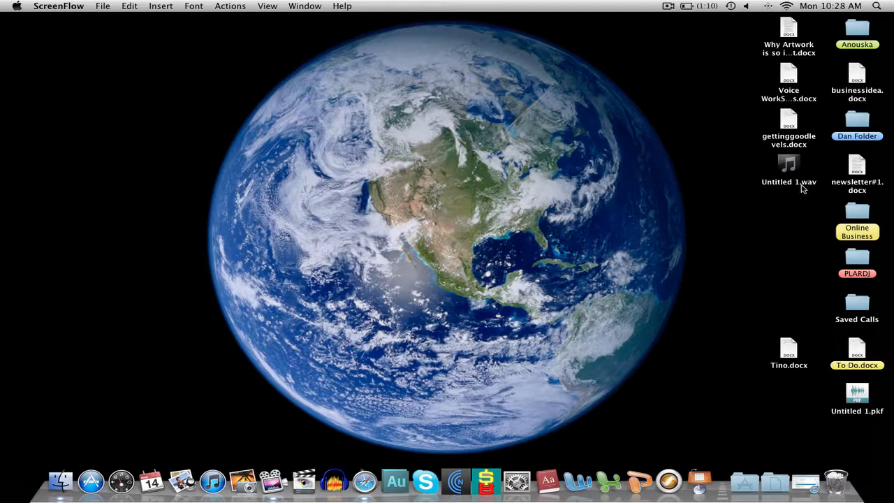
pyautogui.moveTo(812, 189)
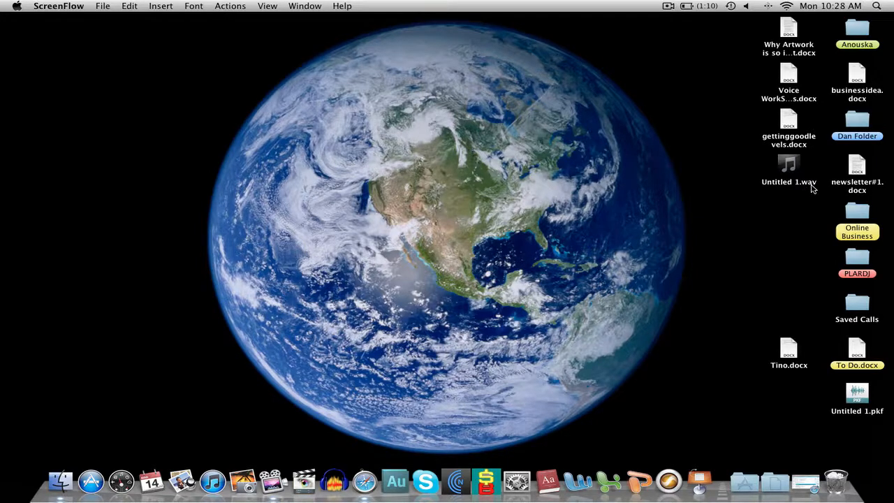
# Select the Untitled 1.wav recording on the desktop for The Levelator
pyautogui.click(455, 458)
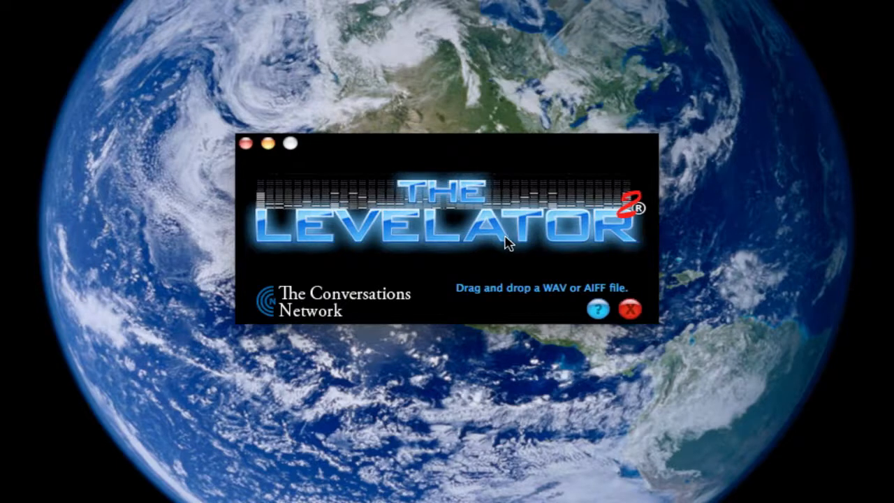
pyautogui.moveTo(472, 302)
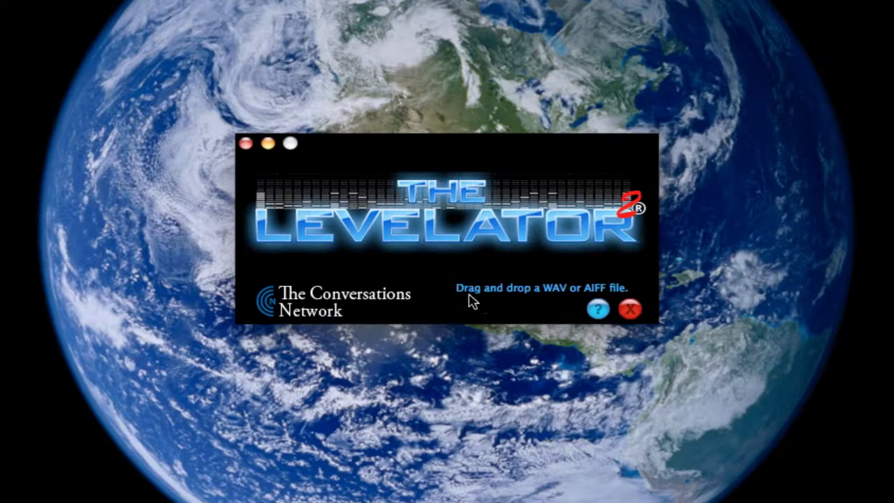
pyautogui.moveTo(576, 300)
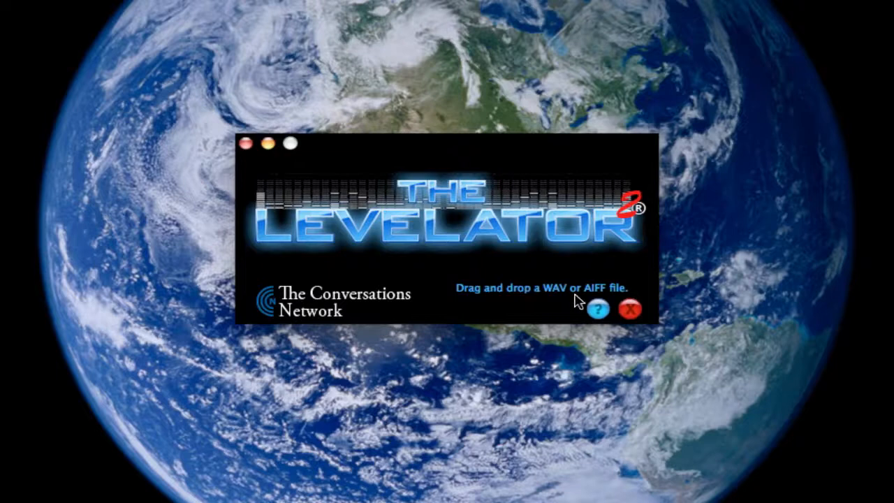
pyautogui.moveTo(566, 305)
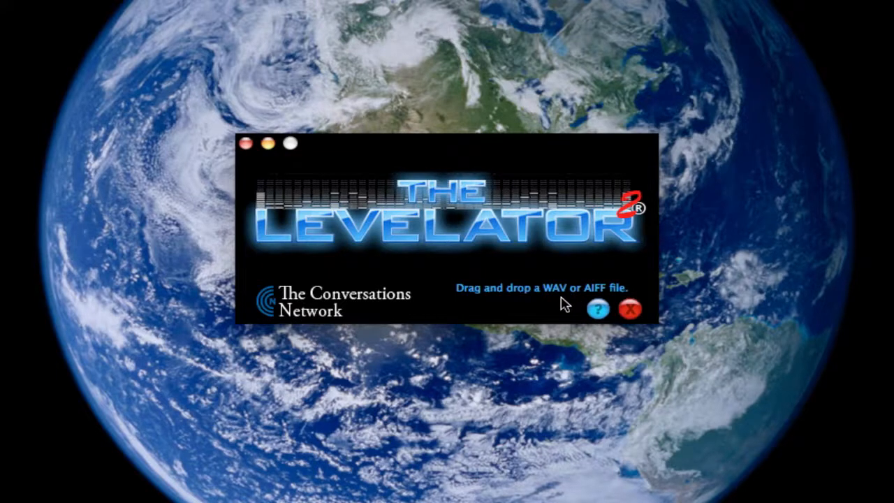
pyautogui.moveTo(612, 292)
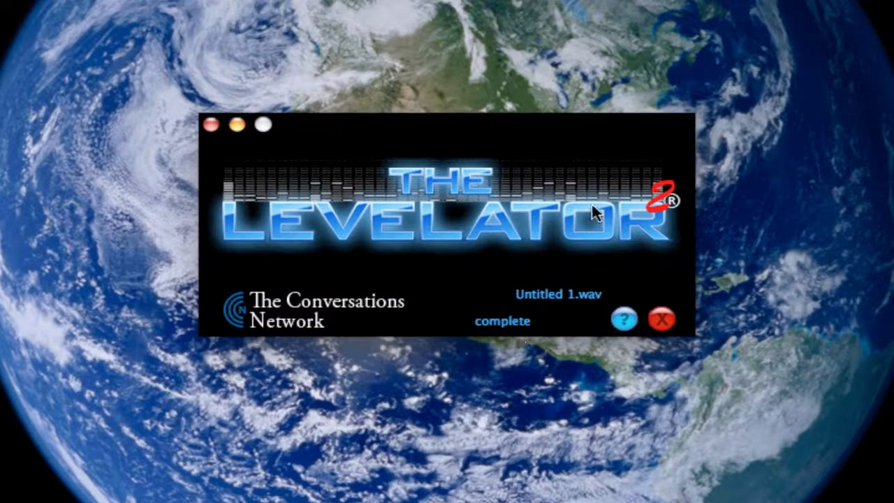
pyautogui.moveTo(614, 276)
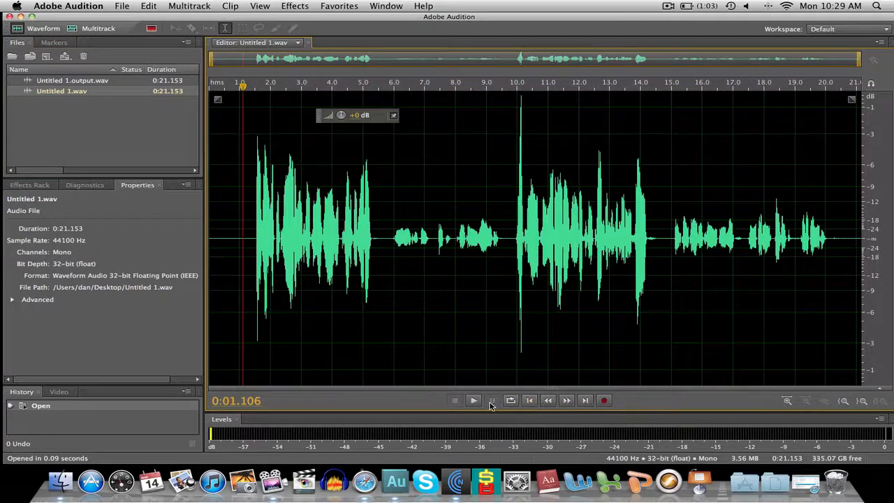
# Play back the original Untitled 1.wav take and stop it
pyautogui.click(473, 399)
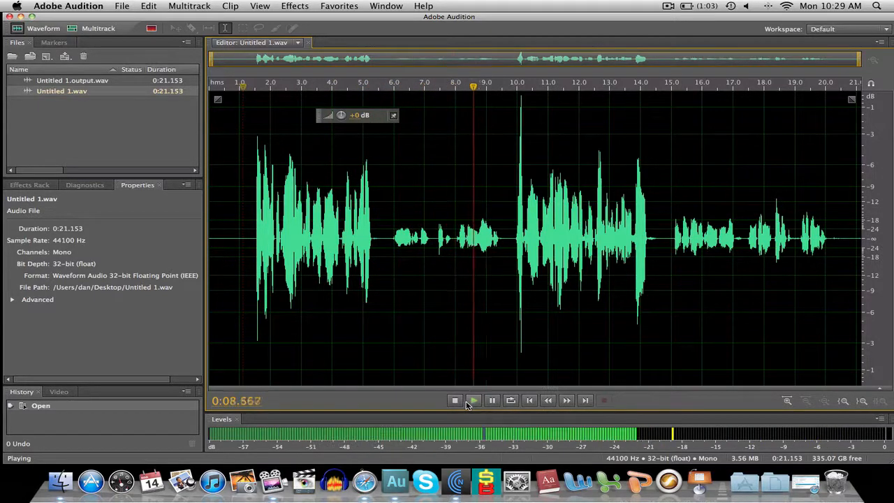
pyautogui.click(456, 400)
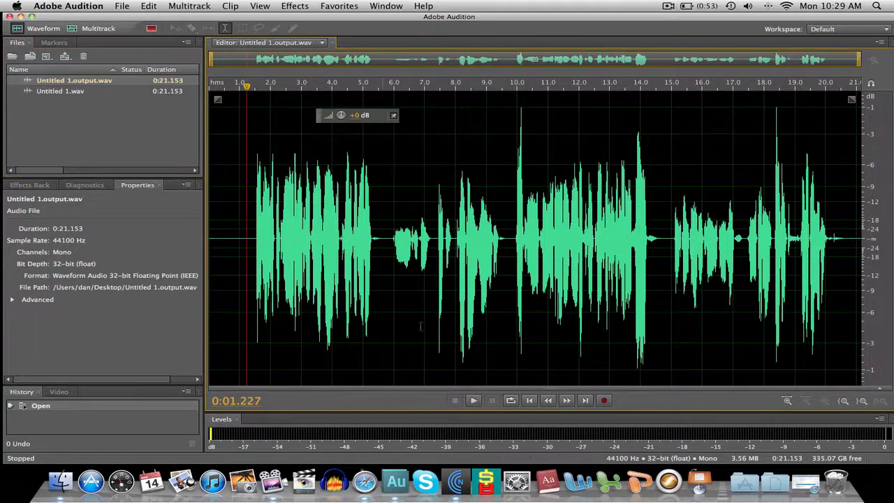
# Play the levelled Untitled 1.output.wav through to compare its evened-out volume
pyautogui.click(472, 400)
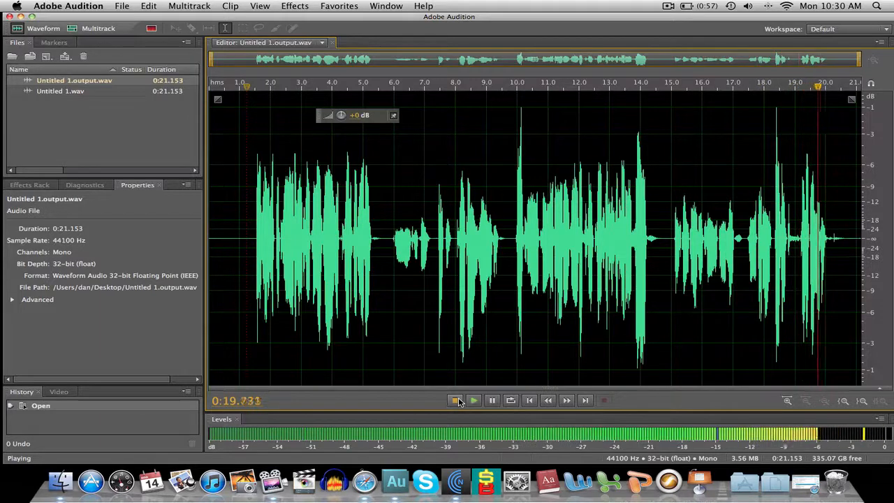
pyautogui.click(455, 400)
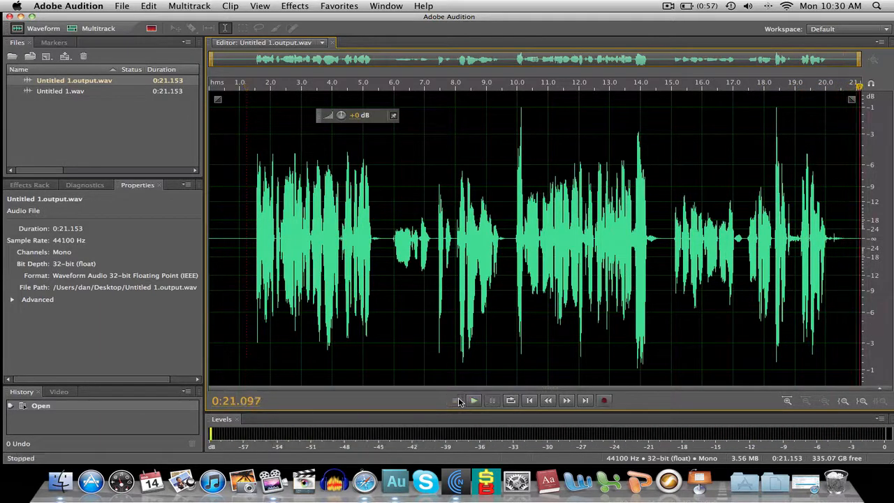
pyautogui.click(474, 400)
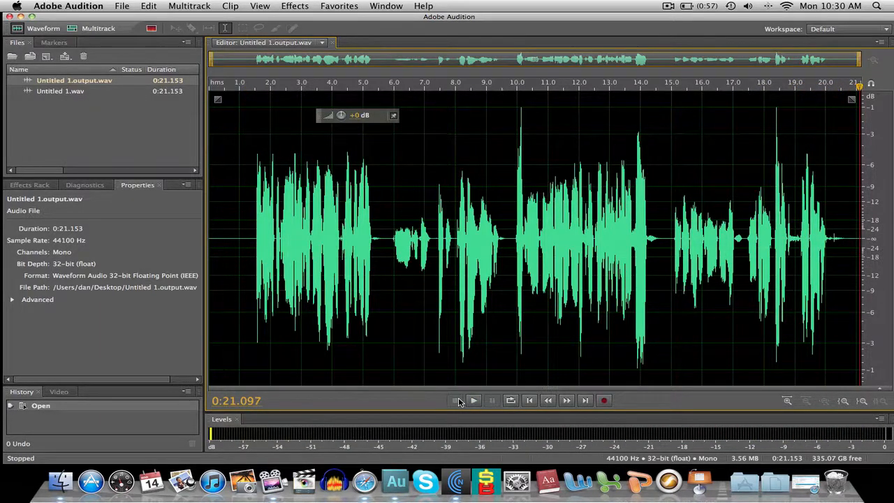